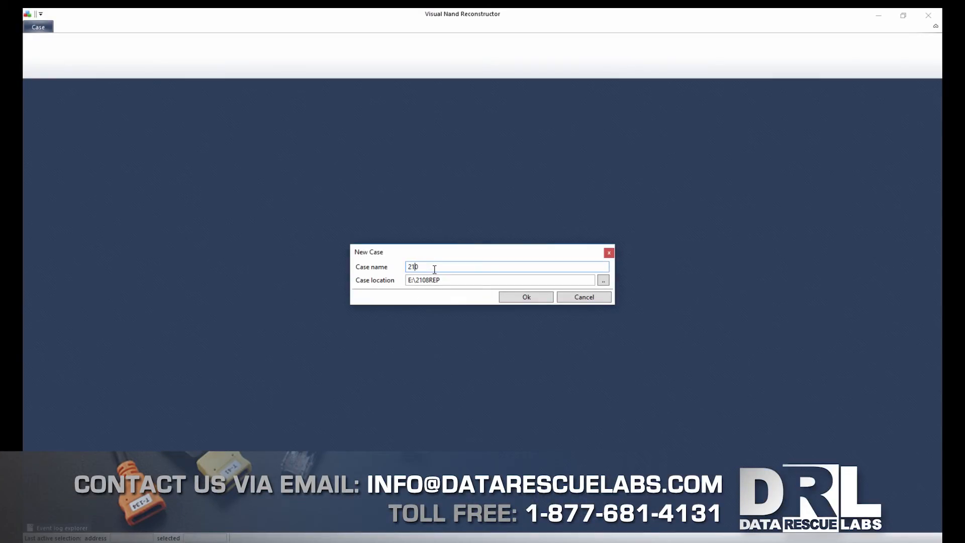
Step: Create case 2108, add a Reader element, and read the connected chips' IDs
click(525, 297)
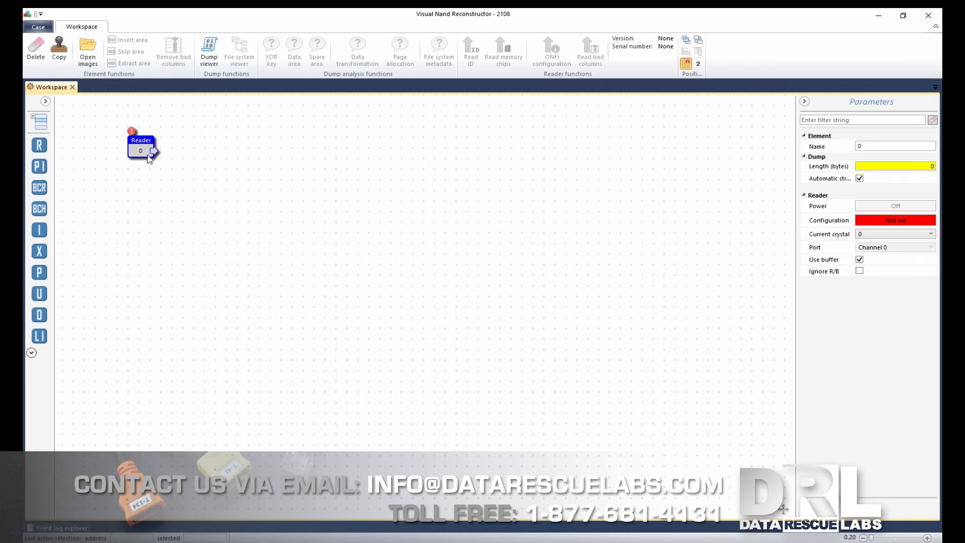
click(471, 51)
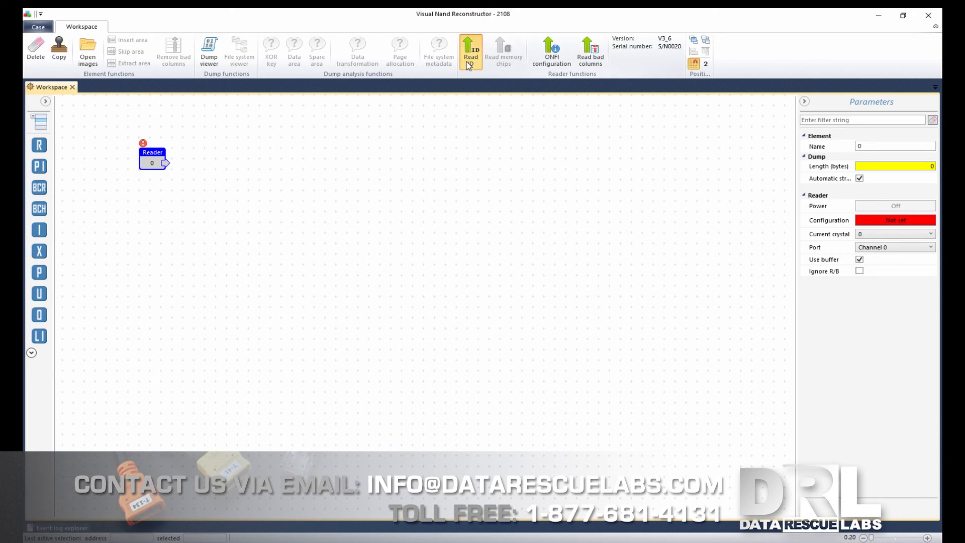
click(471, 52)
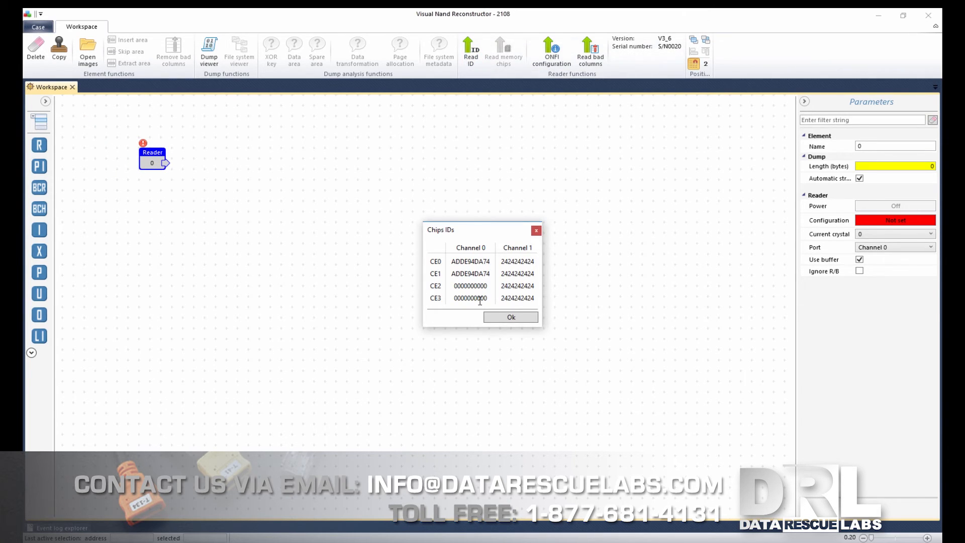
click(510, 317)
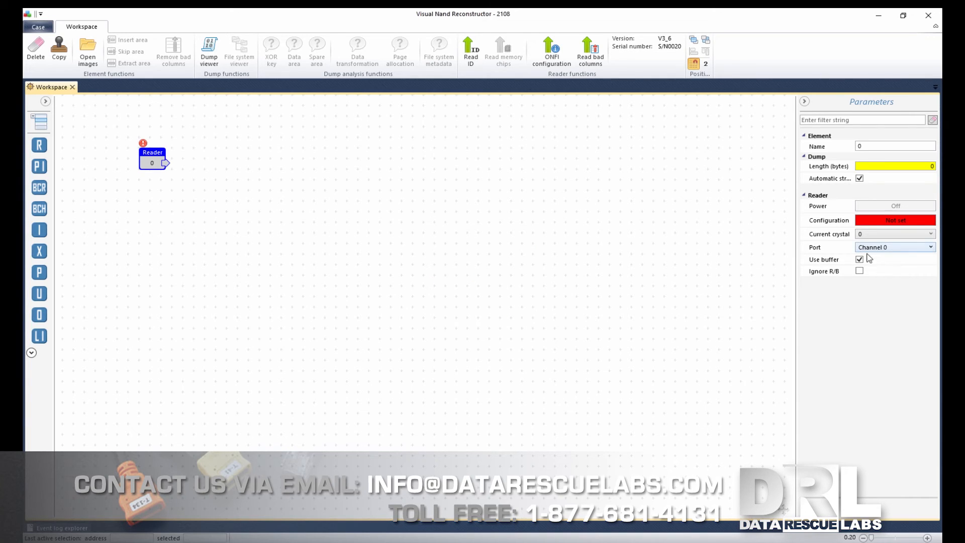
click(894, 219)
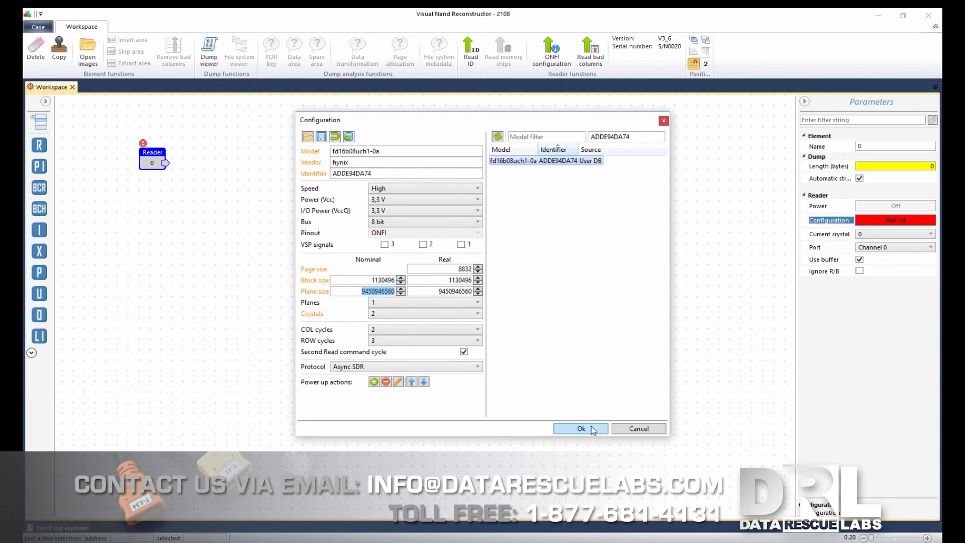
Step: Accept the Hynix configuration and view Reader 0's dump in Hex and Bitmap views
click(580, 428)
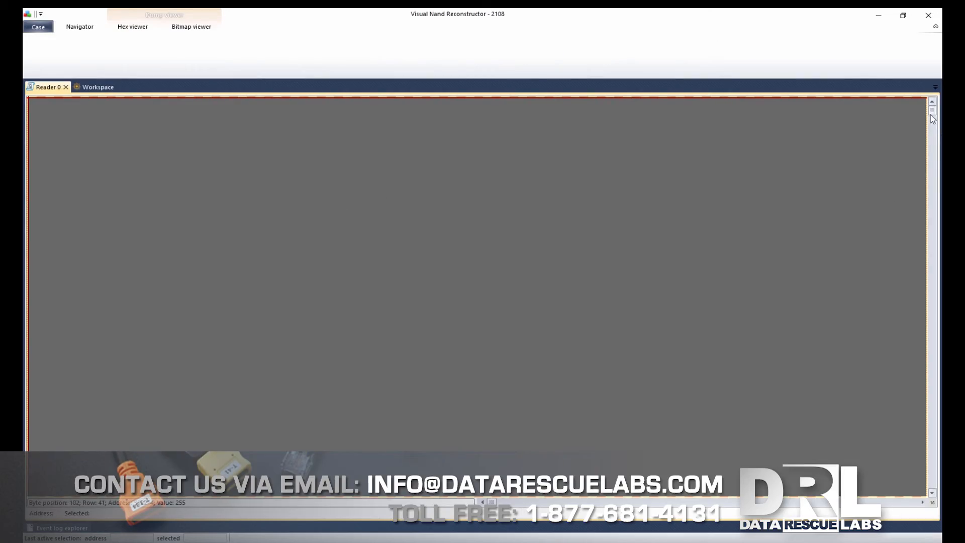
click(98, 87)
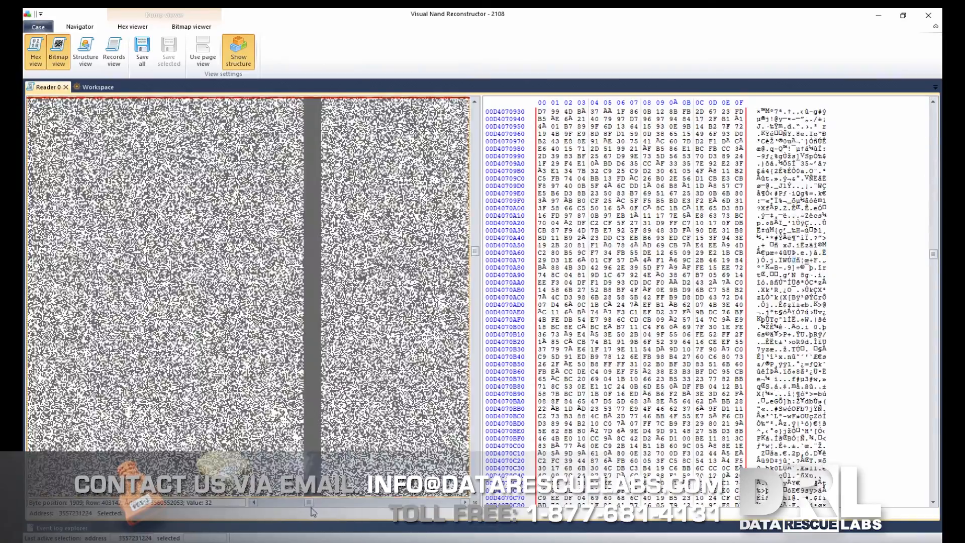
click(96, 86)
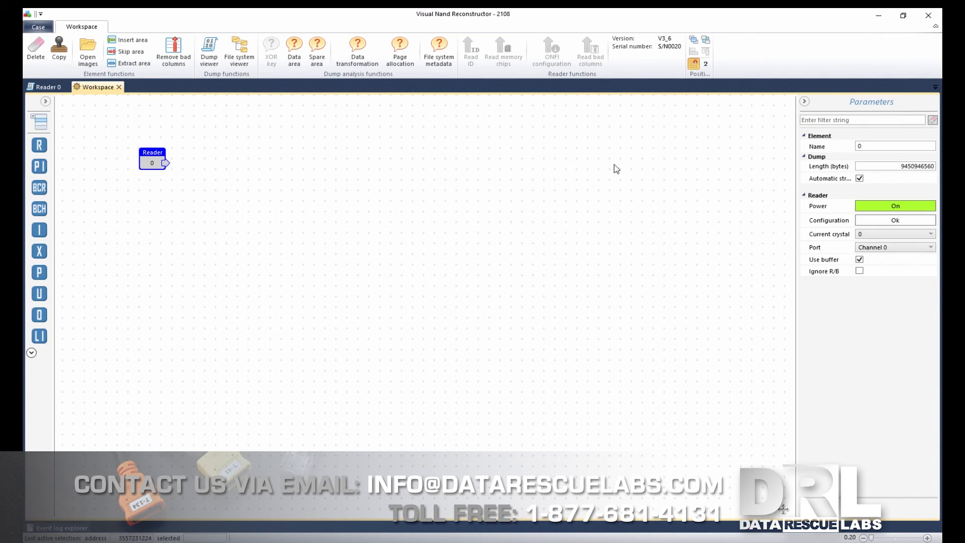
Step: Read crystals CE0 and CE1 of Chip0 and Chip1 into images Chip0_0 through Chip1_1
click(503, 51)
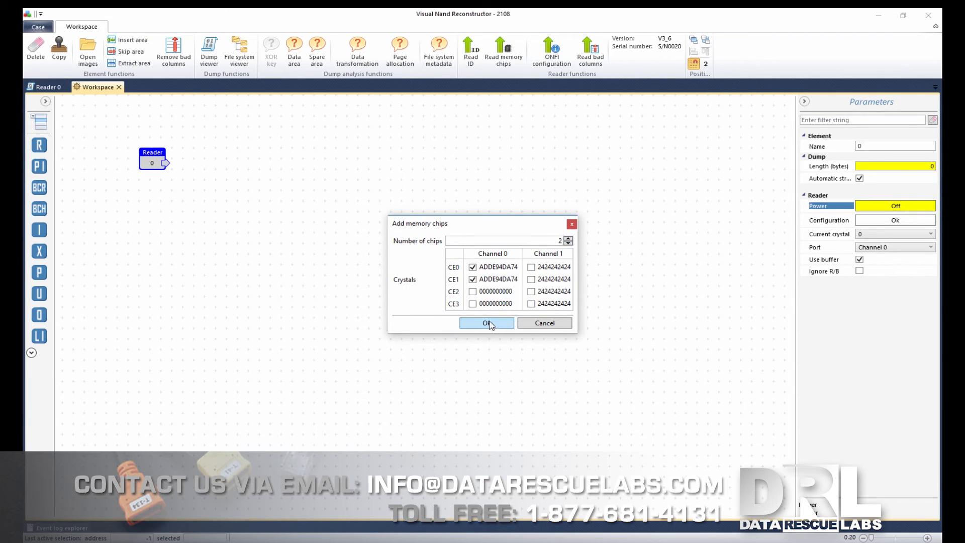
click(486, 322)
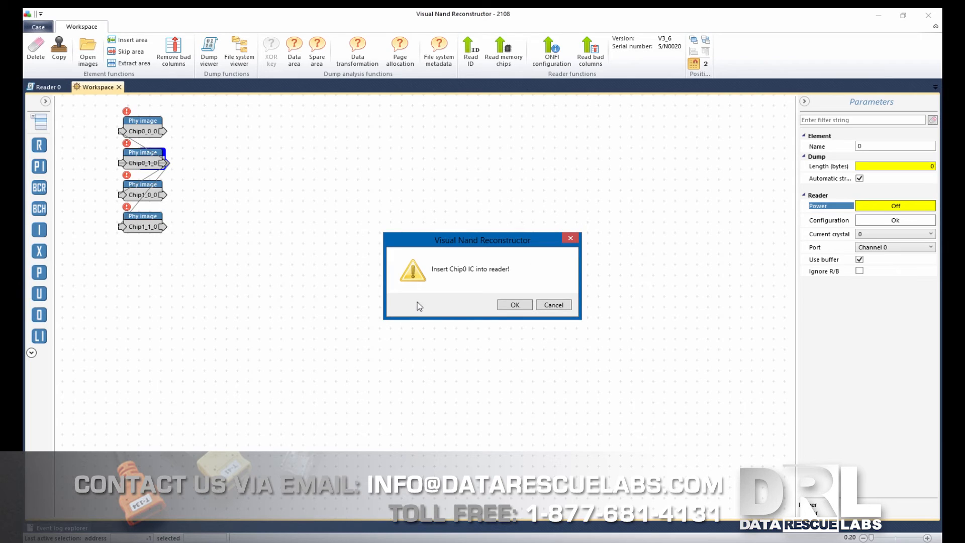
click(513, 305)
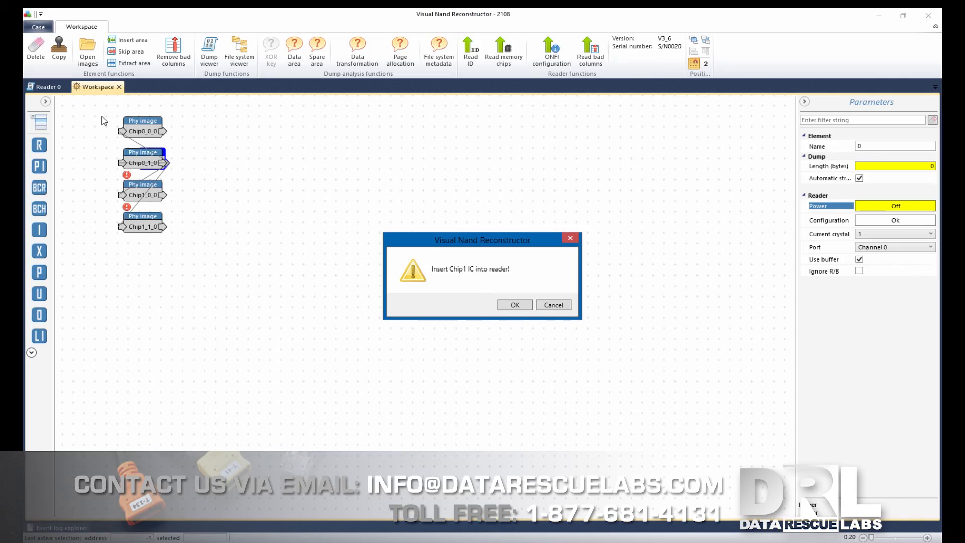
click(514, 305)
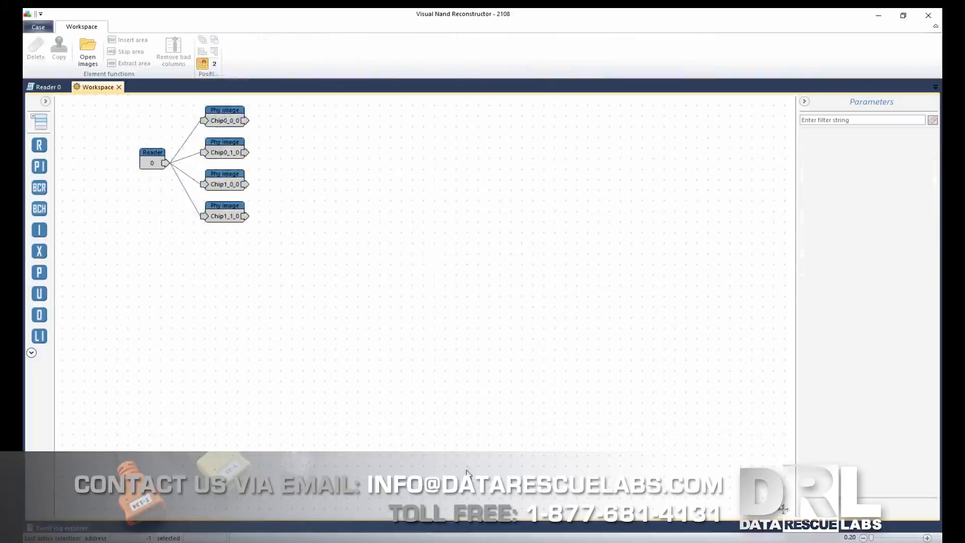
Step: Show Chip0_0_0's page structure, accept Data Area, and edit the last page record
double_click(225, 120)
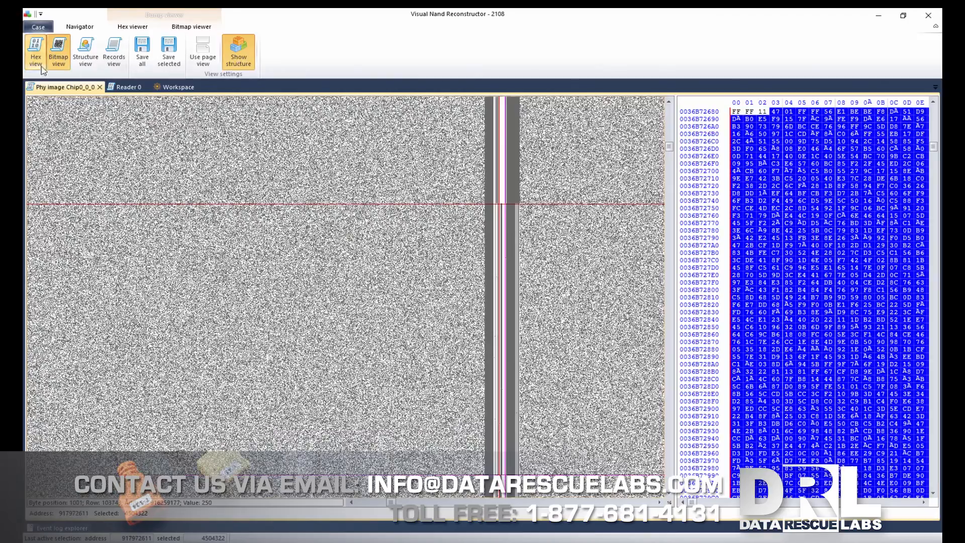
click(85, 51)
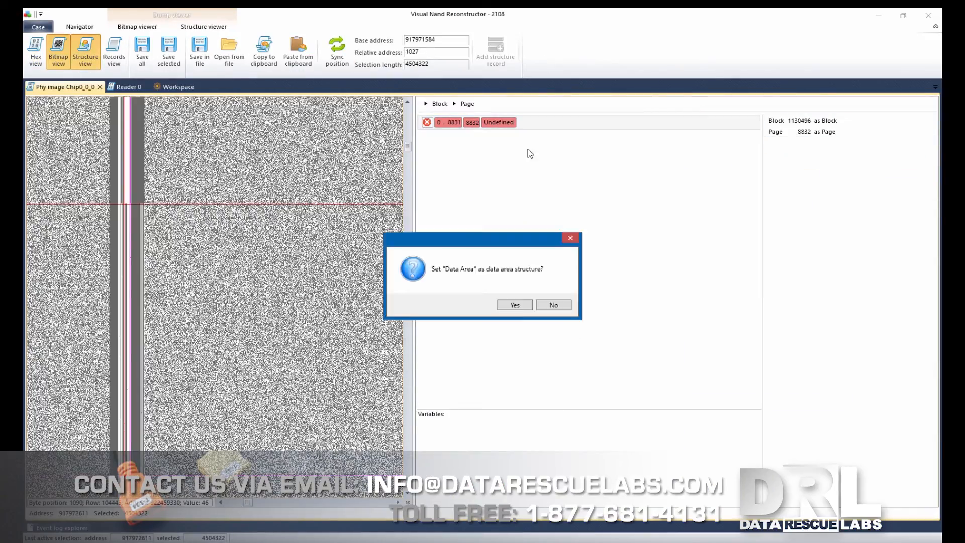
click(514, 305)
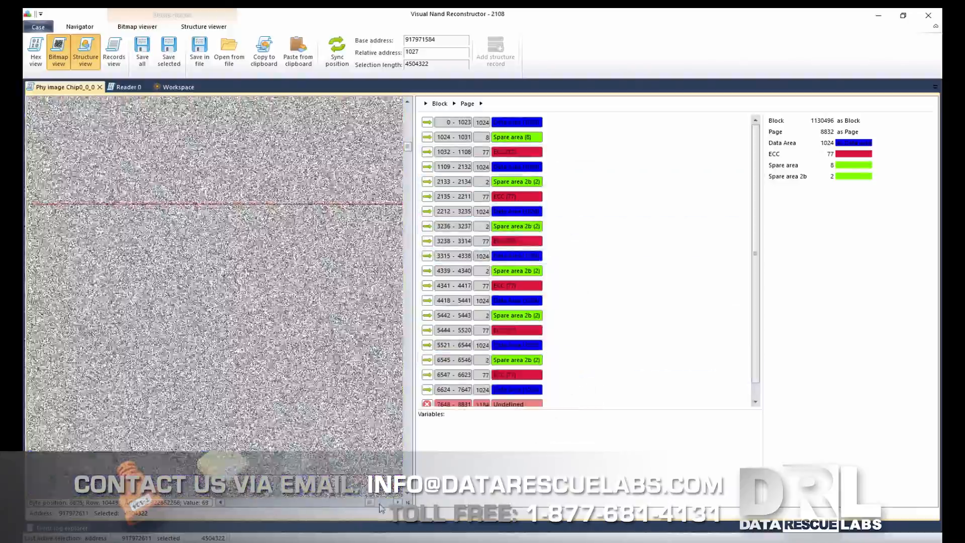
right_click(505, 404)
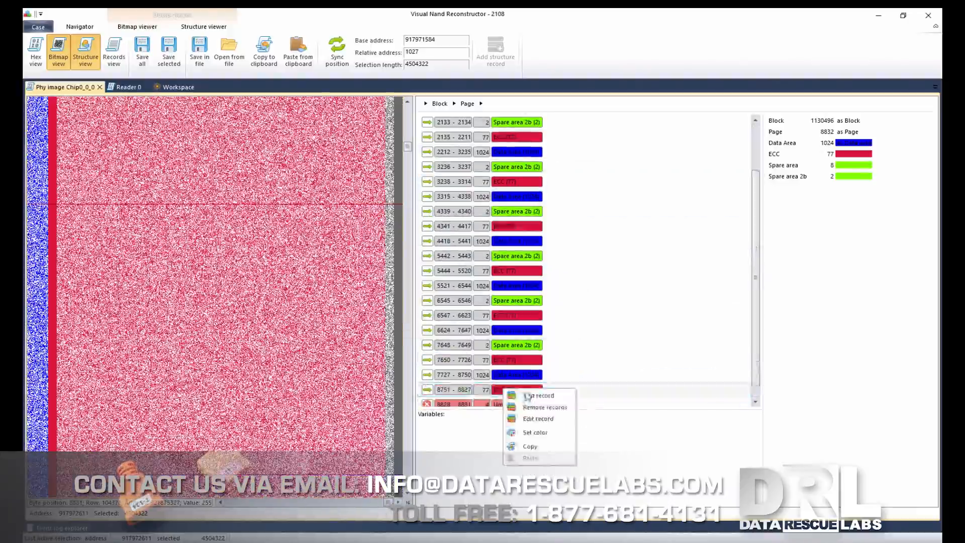
click(178, 87)
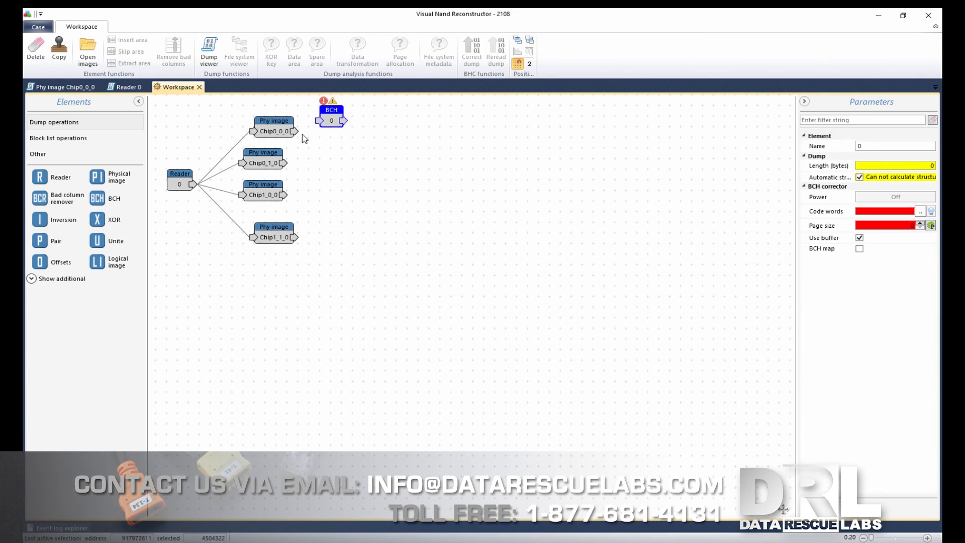
Step: Attach a BCH corrector and an XOR stage to the first chip dump, skipping metadata analysis
click(921, 211)
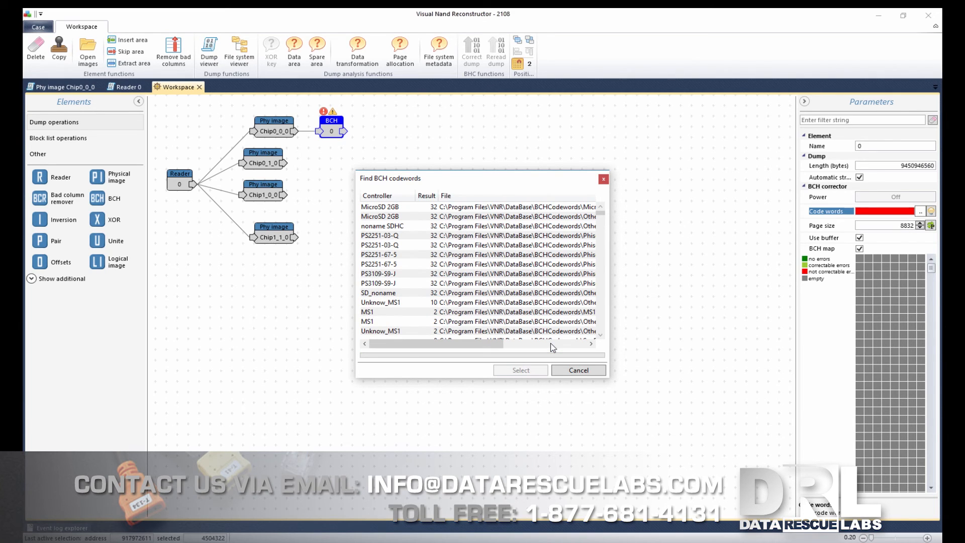
click(578, 370)
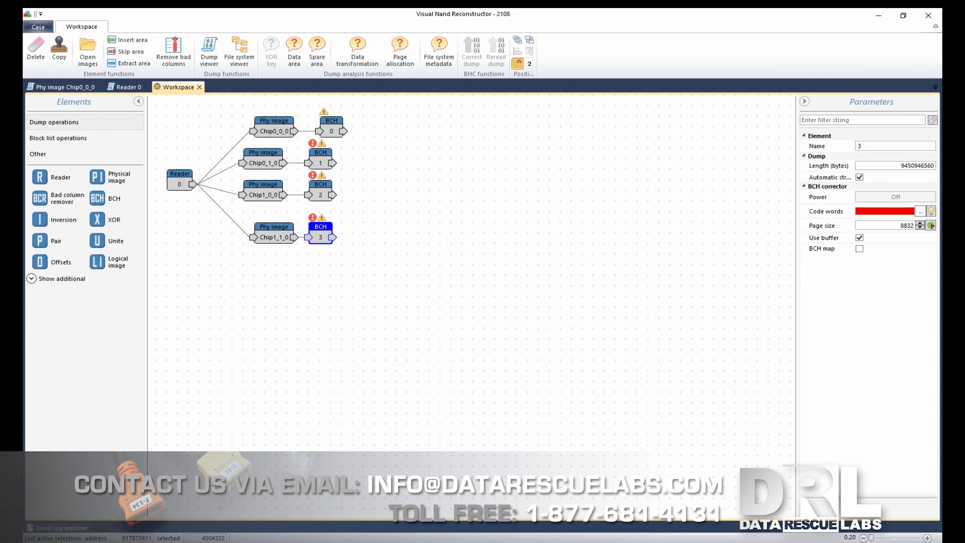
click(859, 247)
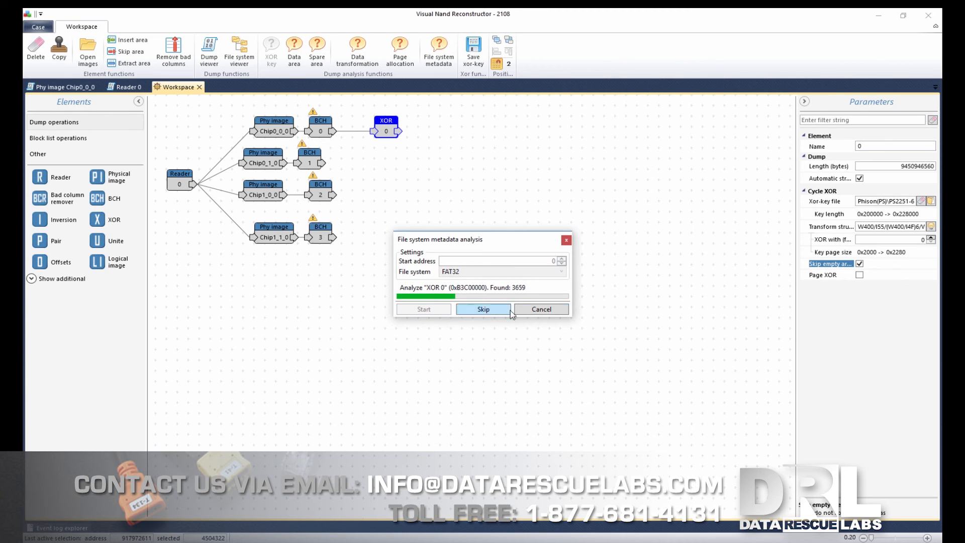
click(483, 309)
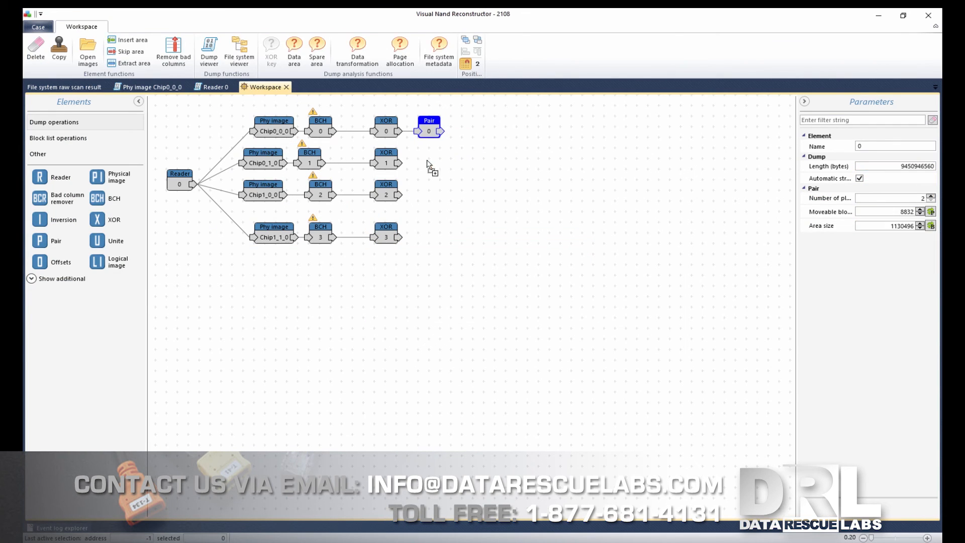
Step: Inspect the Pair 3 dump, then go back to the Workspace
double_click(429, 129)
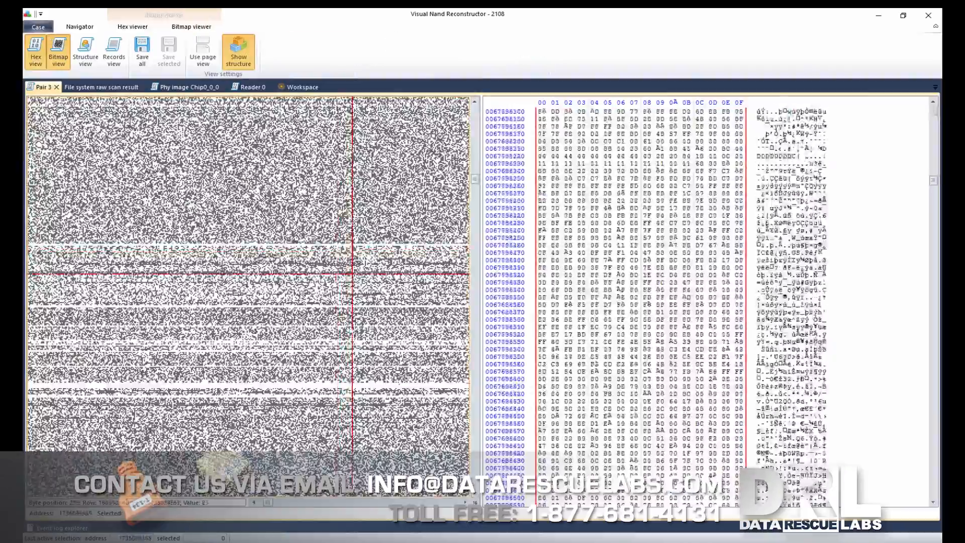
click(300, 86)
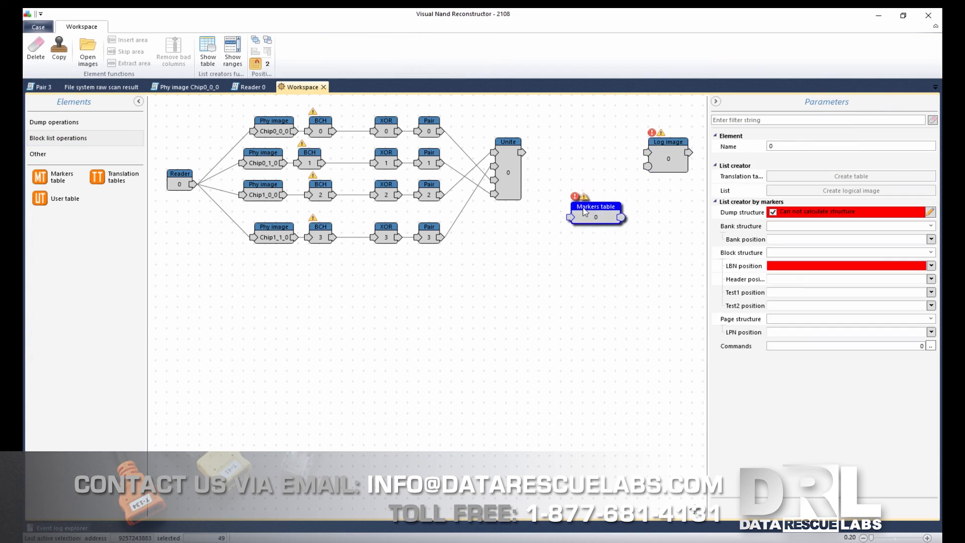
Step: Build the markers table and browse the logical image's file system tree
click(850, 175)
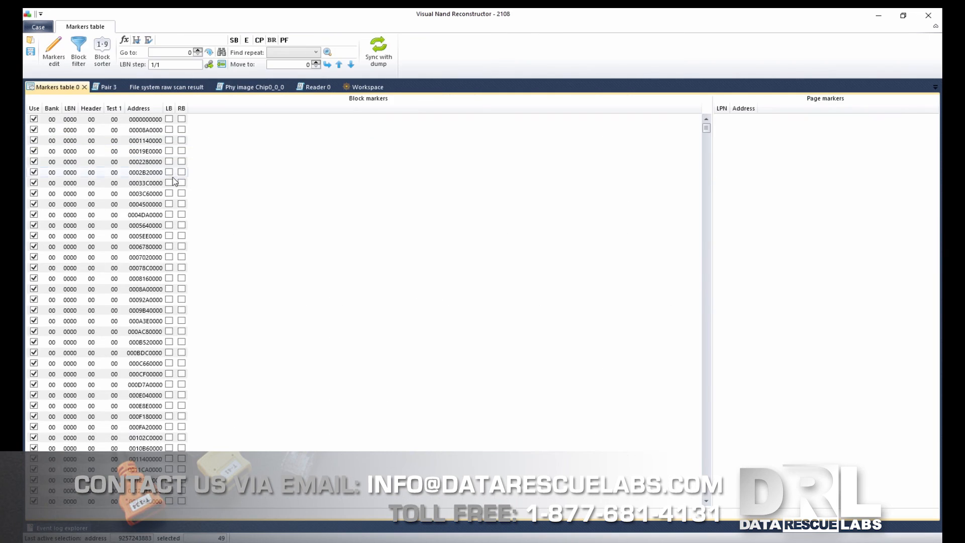
click(367, 87)
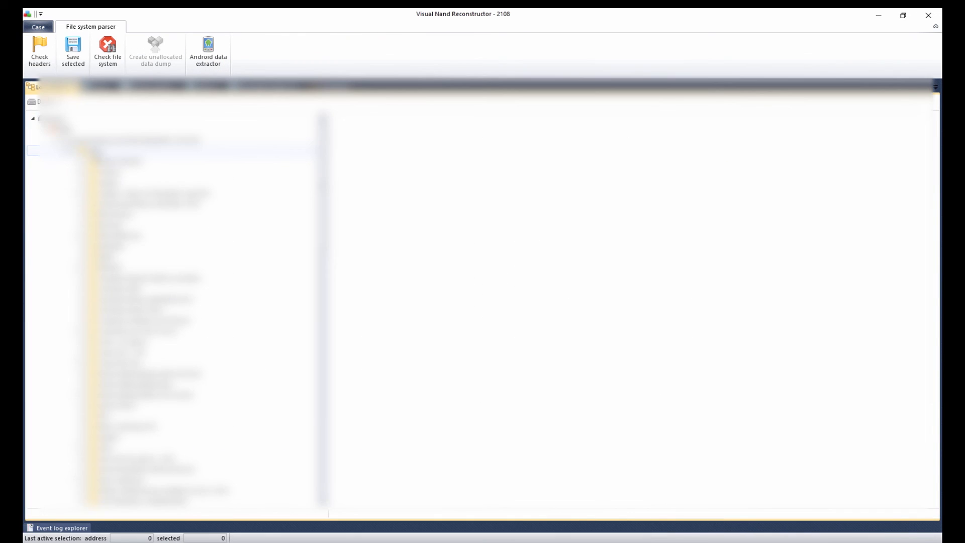
click(334, 86)
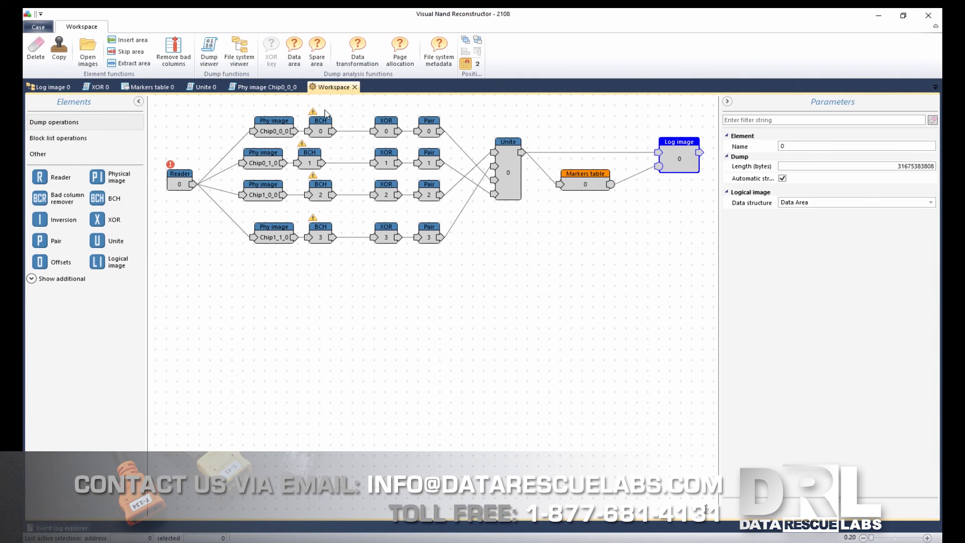
Step: Start a Reread dump by BCH pass on BCH 1
click(492, 44)
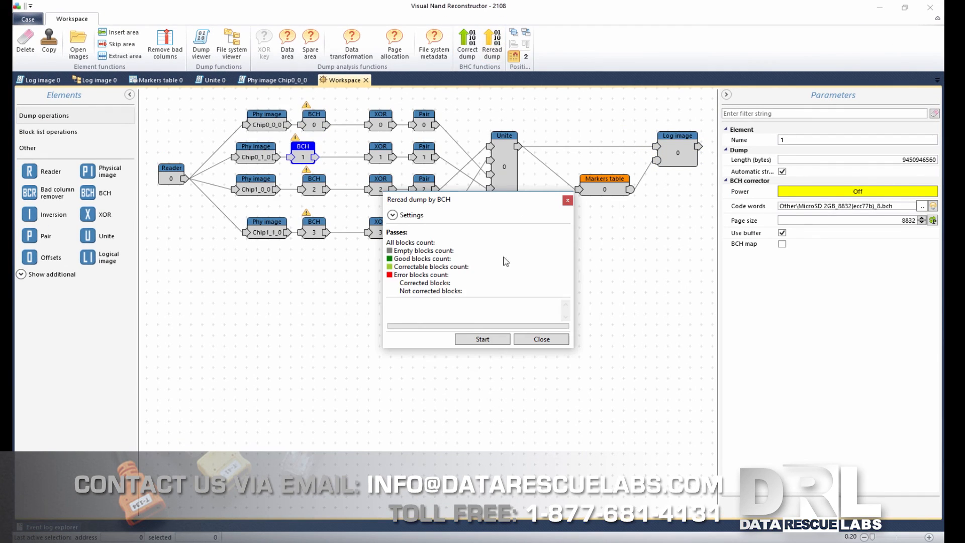
click(482, 339)
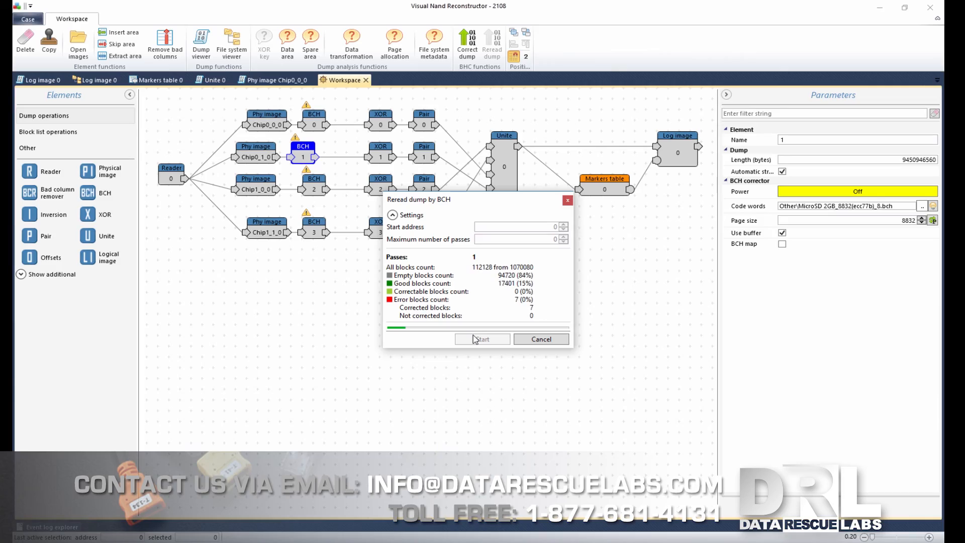